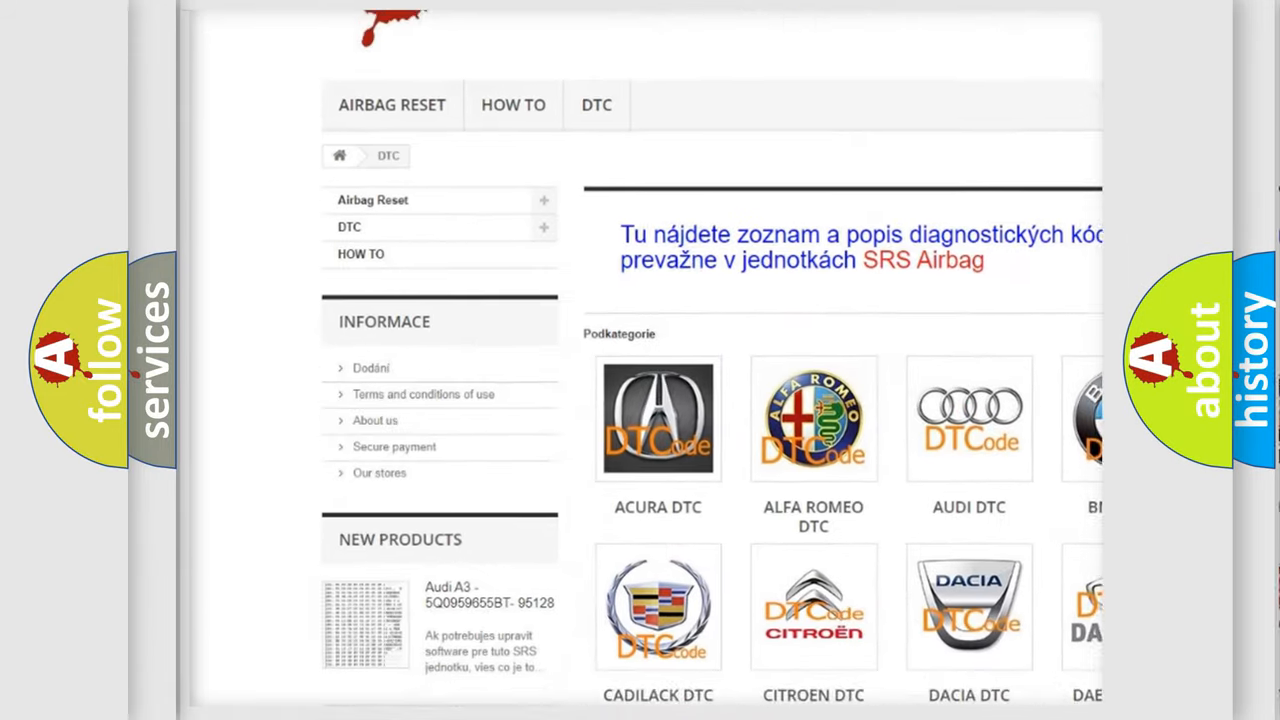
Advance the P1383 slide from the definition to the Description section.
scroll(down, 3)
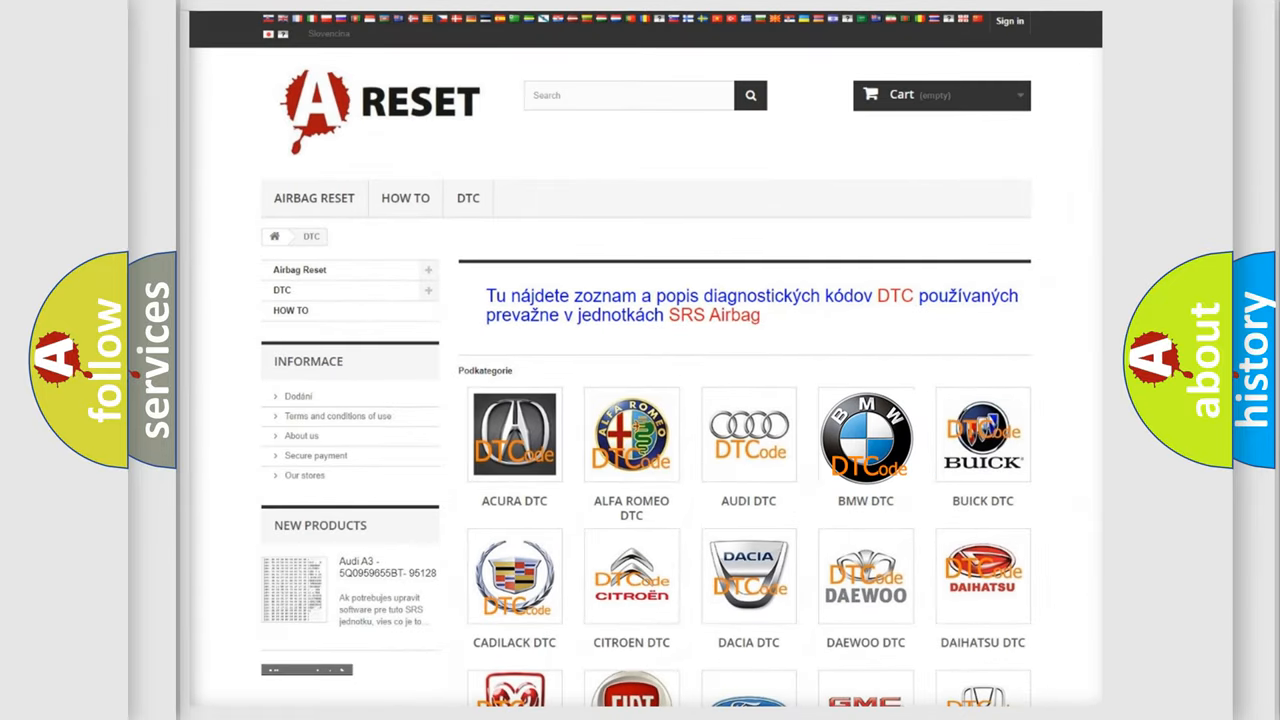
scroll(down, 3)
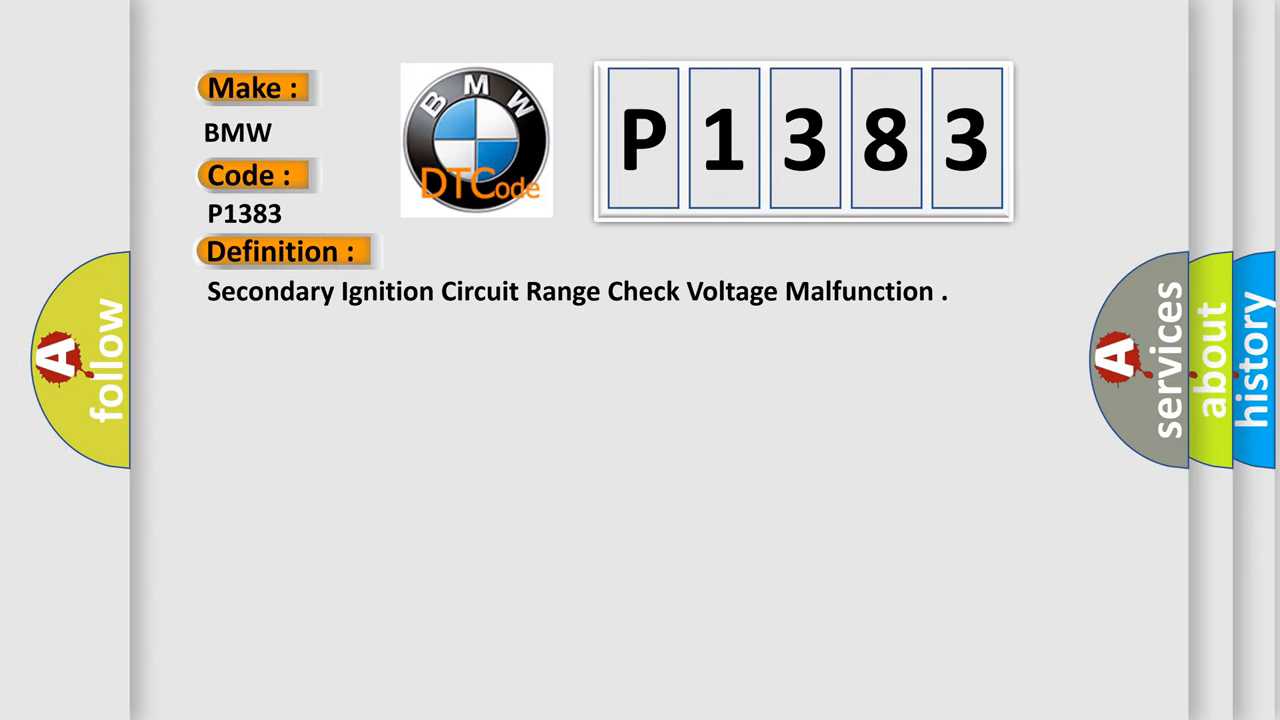
click(520, 252)
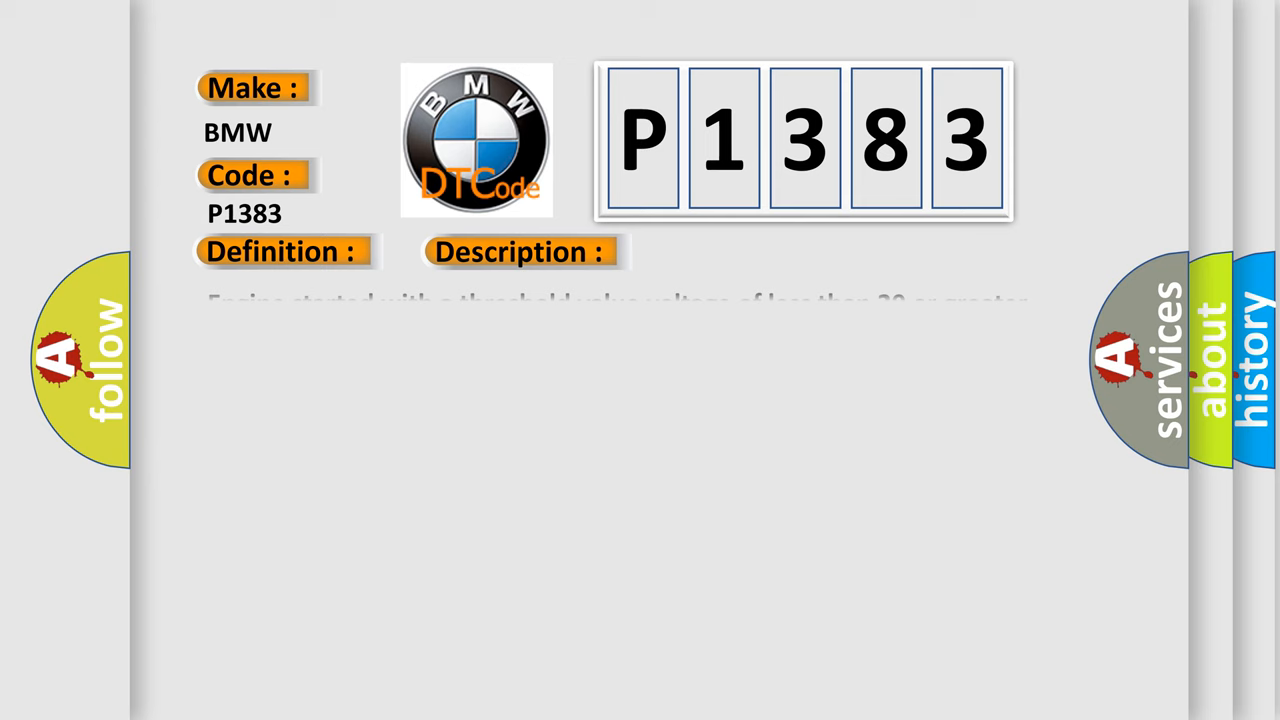